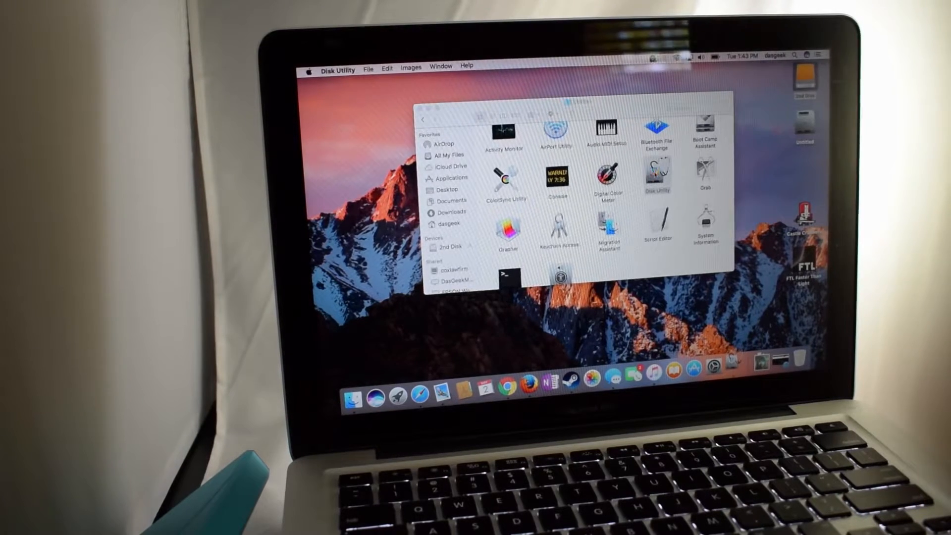
# - Launch Disk Utility and select the external SanDisk Ultra II 240GB drive
pyautogui.doubleClick(656, 177)
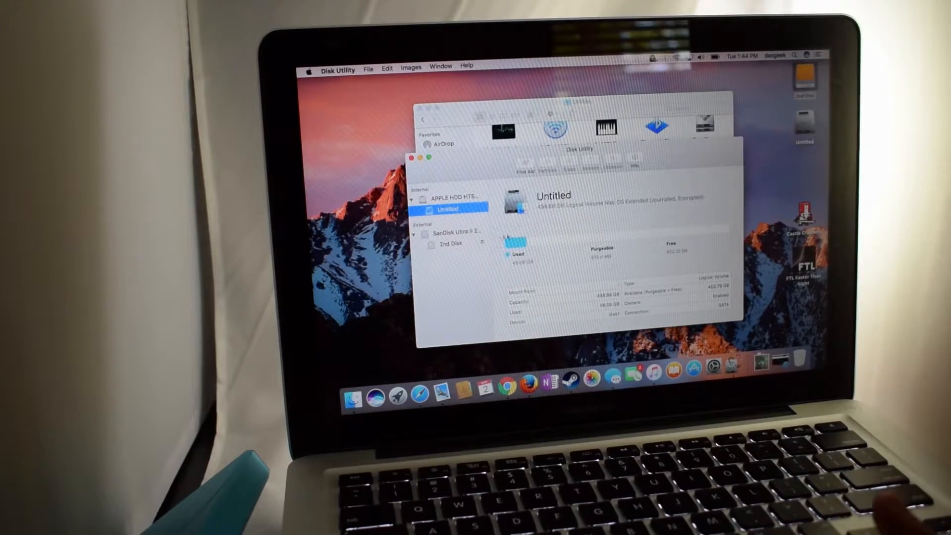
pyautogui.click(455, 232)
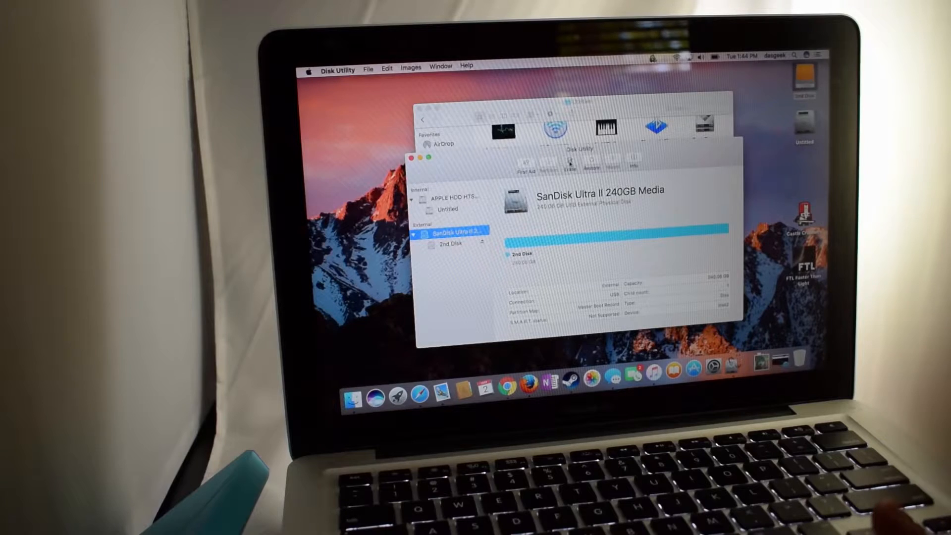
# - Erase the SanDisk drive named 'dasgeekrac' as Mac OS Extended (Journaled) with Master Boot Record
pyautogui.click(569, 162)
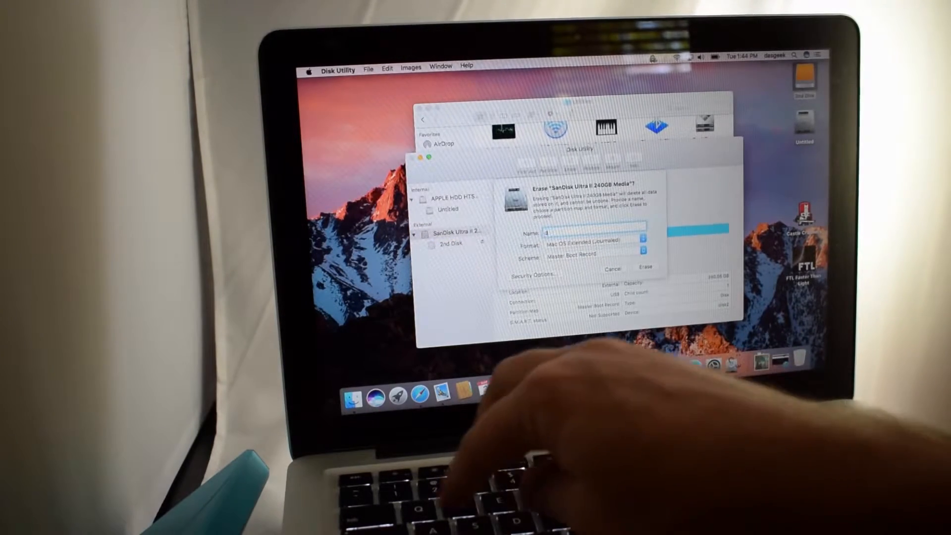
pyautogui.write('dasgeek')
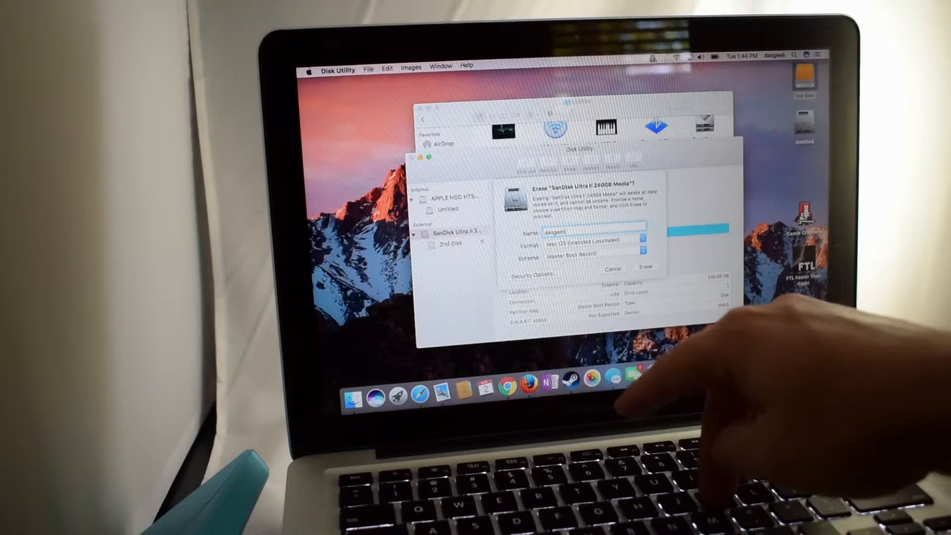
pyautogui.write('rac')
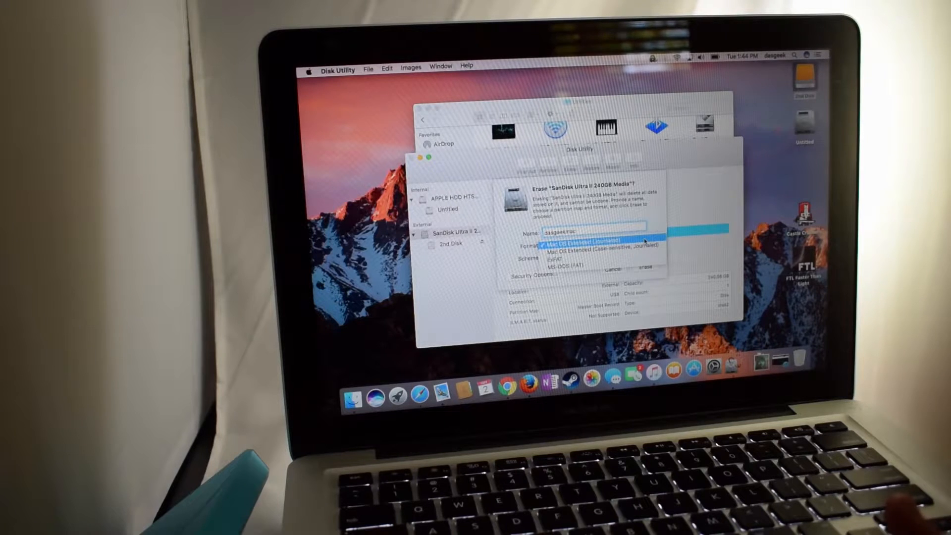
pyautogui.click(577, 246)
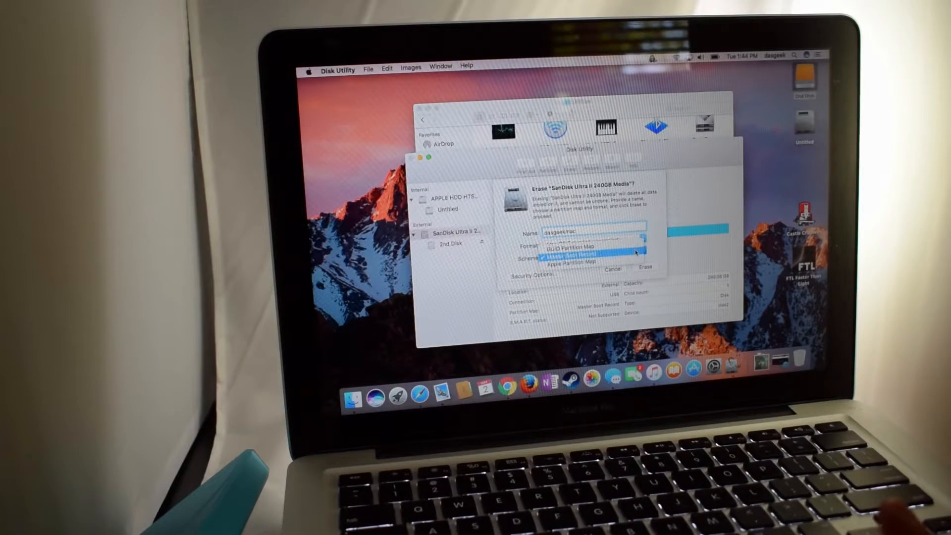
pyautogui.click(574, 256)
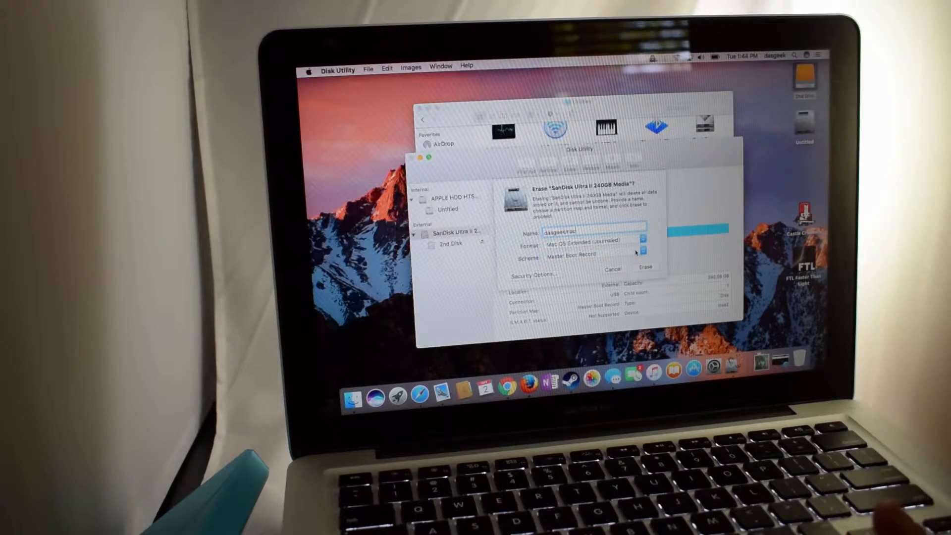
pyautogui.click(645, 269)
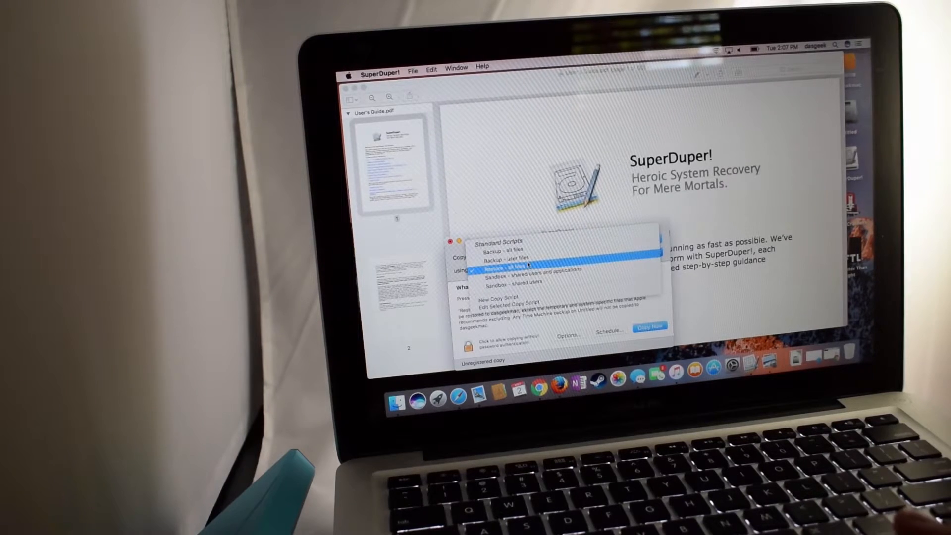
# - Clone Untitled onto the erased drive with 'Backup - all files', confirming the overwrite
pyautogui.click(504, 259)
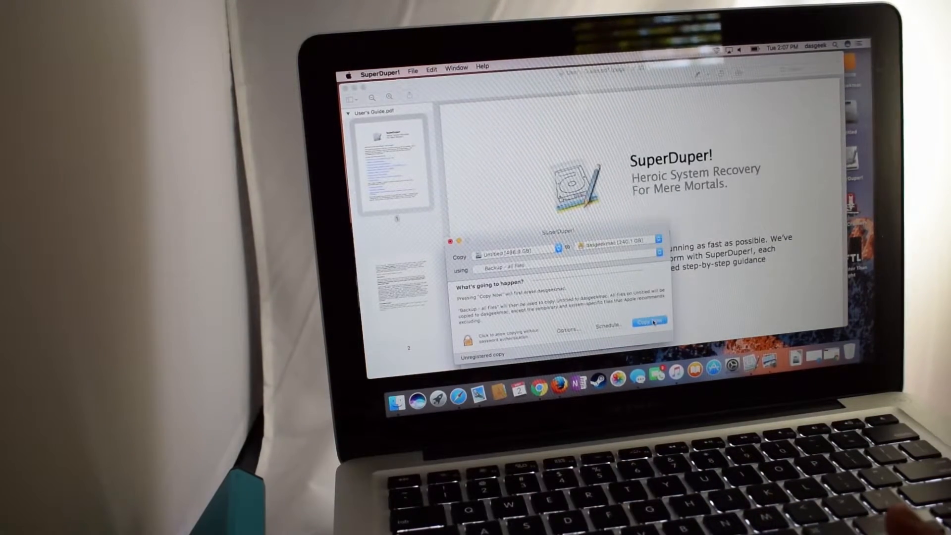
pyautogui.click(650, 322)
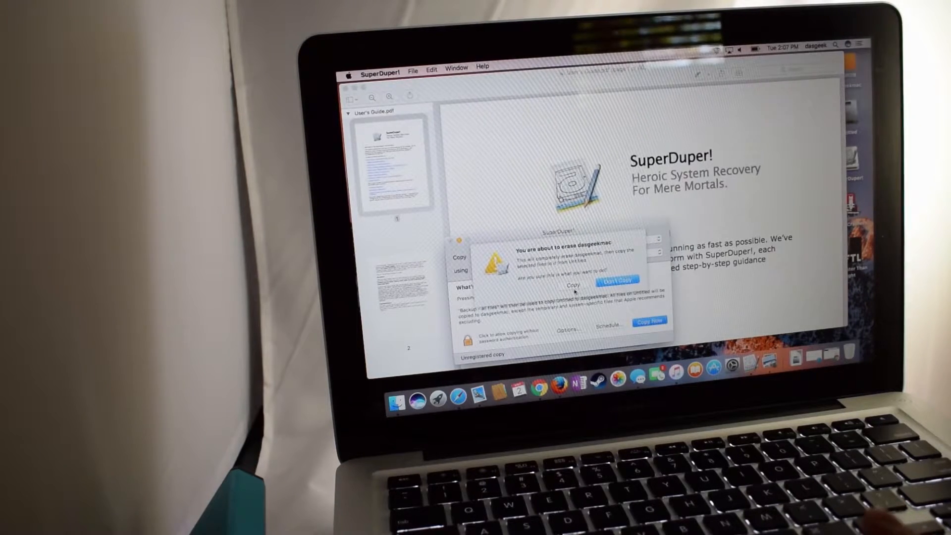
pyautogui.click(574, 284)
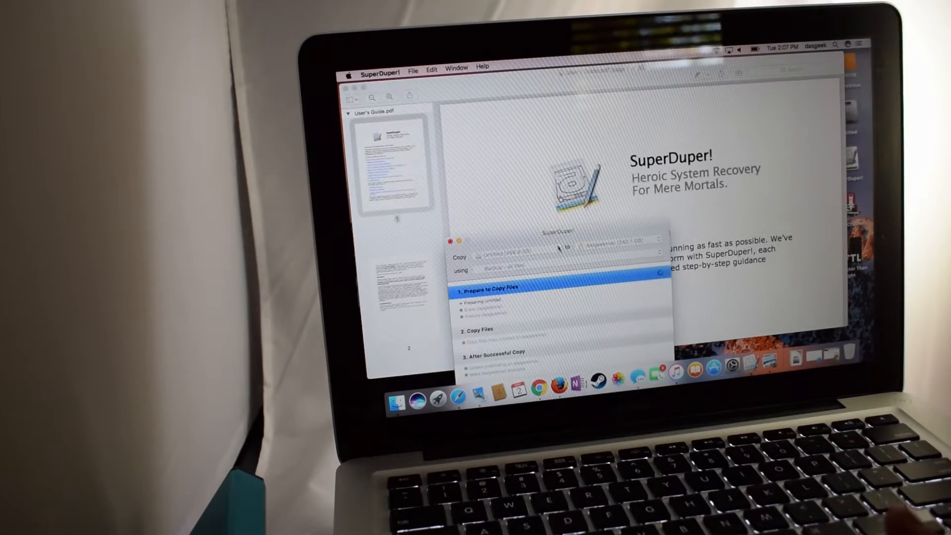